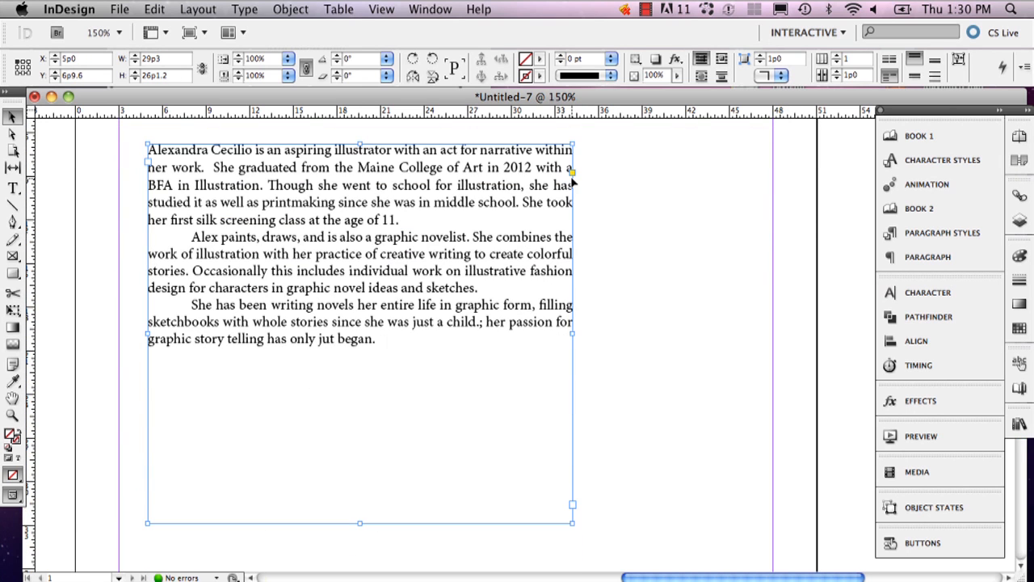
# - Widen the bio text frame so its three paragraphs reflow across nearly the full page
pyautogui.moveTo(572, 333); pyautogui.dragTo(727, 333)
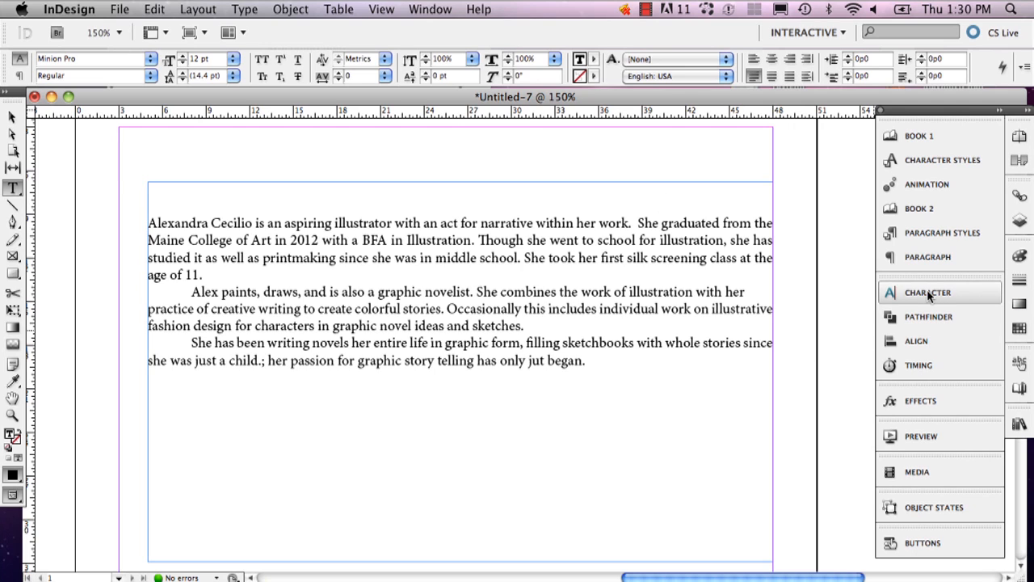
pyautogui.click(928, 257)
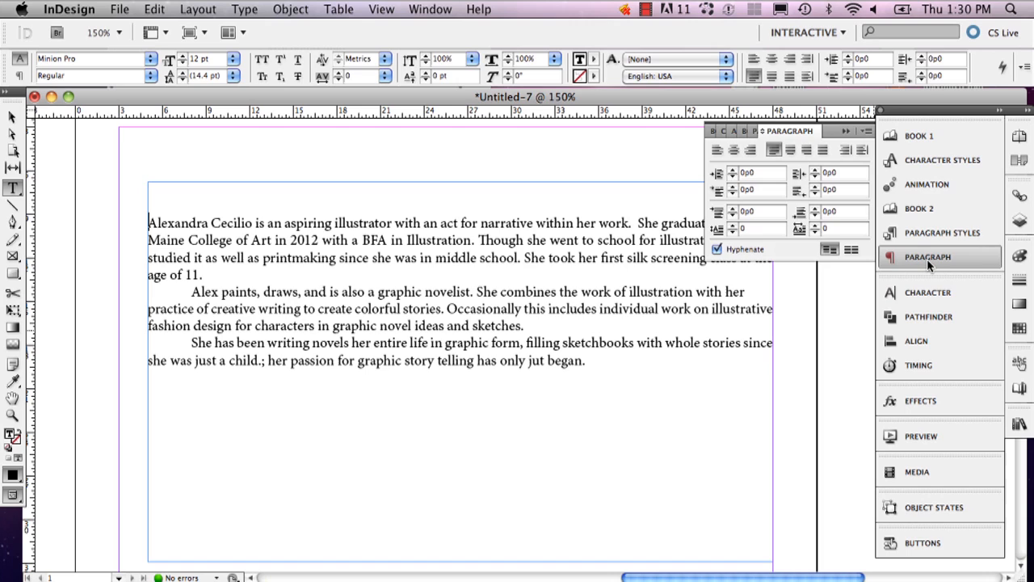
pyautogui.click(928, 291)
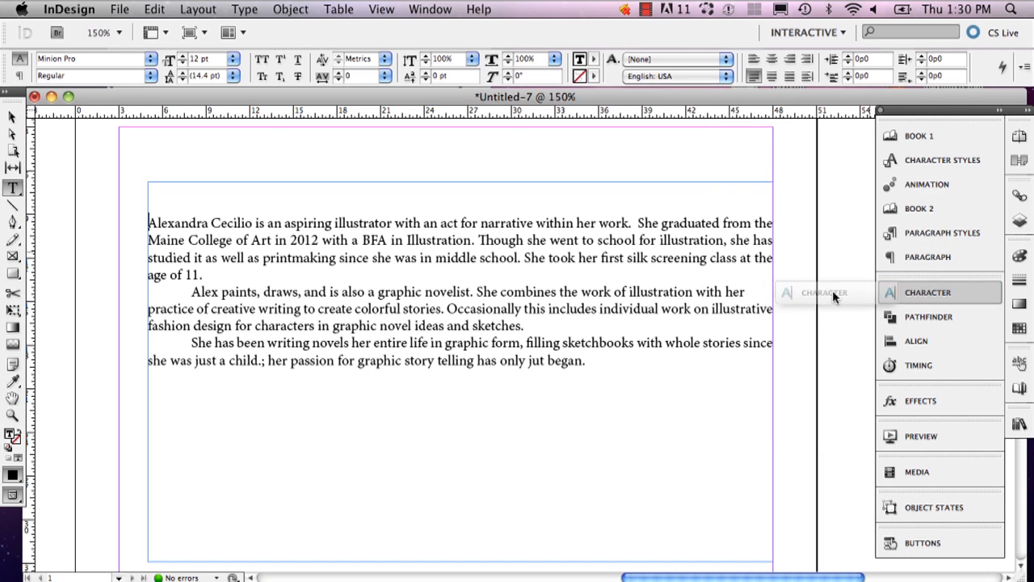
pyautogui.click(927, 257)
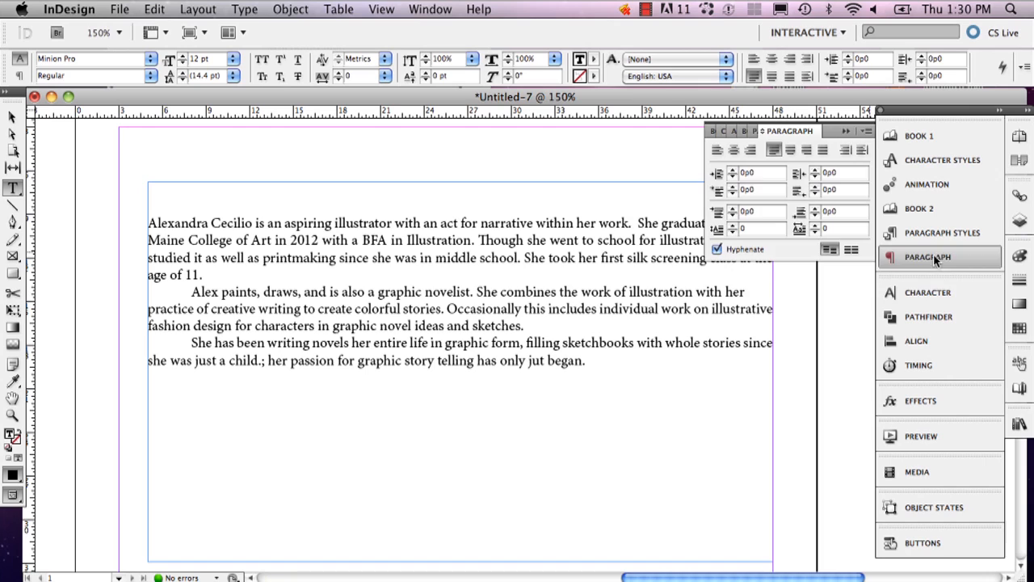
pyautogui.click(927, 291)
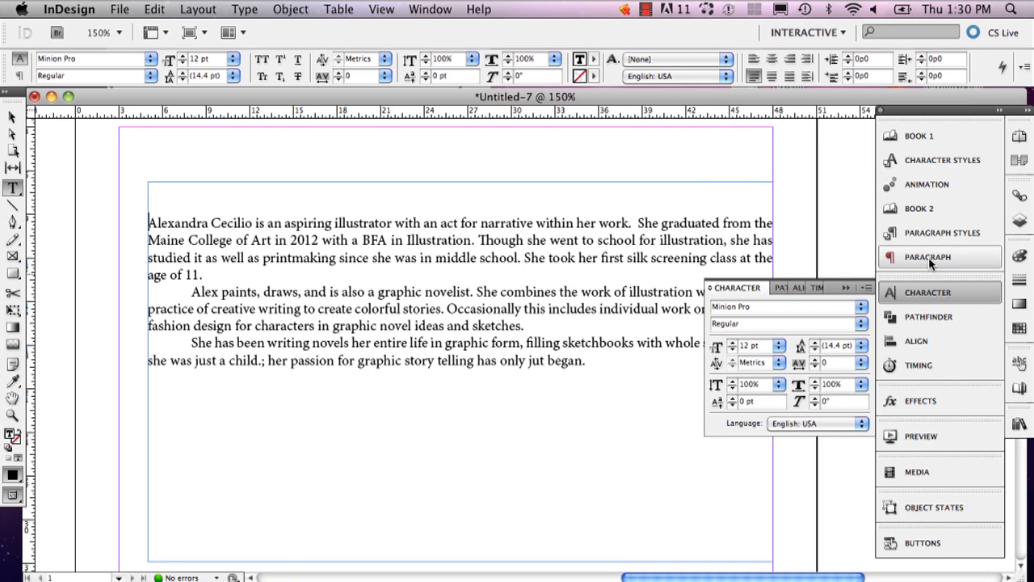
pyautogui.click(927, 257)
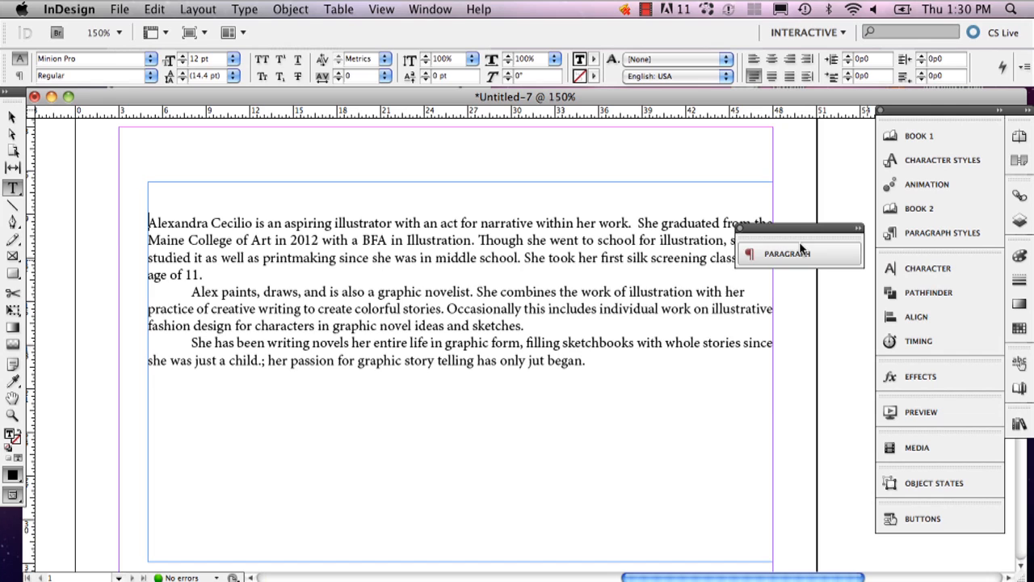
pyautogui.click(928, 268)
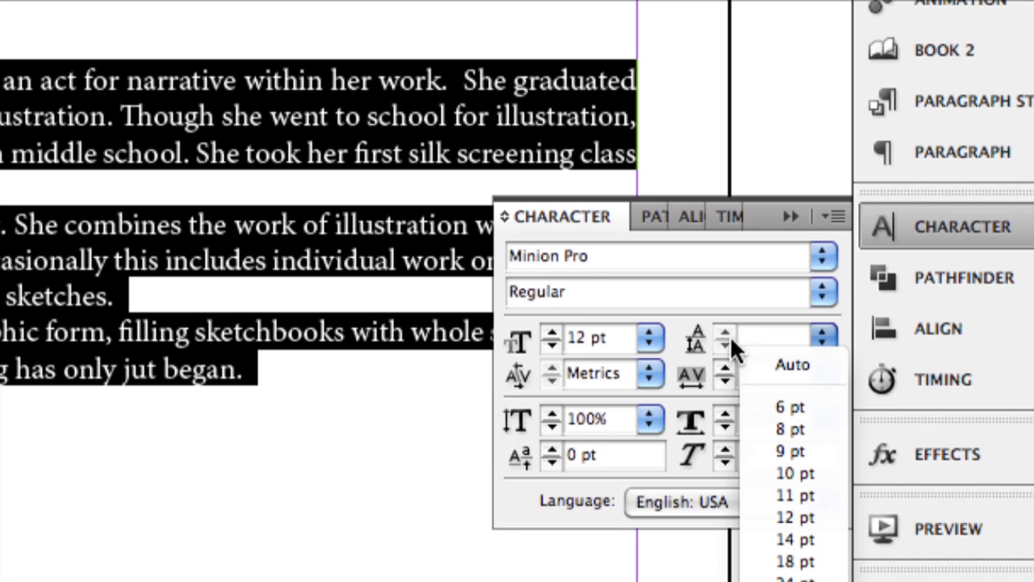
# - Try 14 pt leading on all the bio text, then settle on 18 pt in the Character panel
pyautogui.click(724, 338)
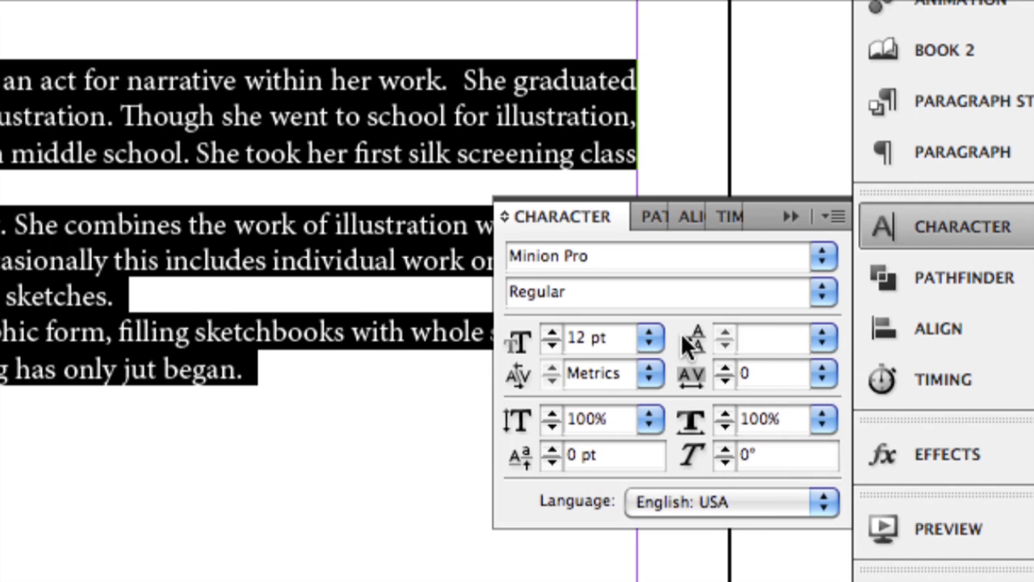
pyautogui.moveTo(696, 338)
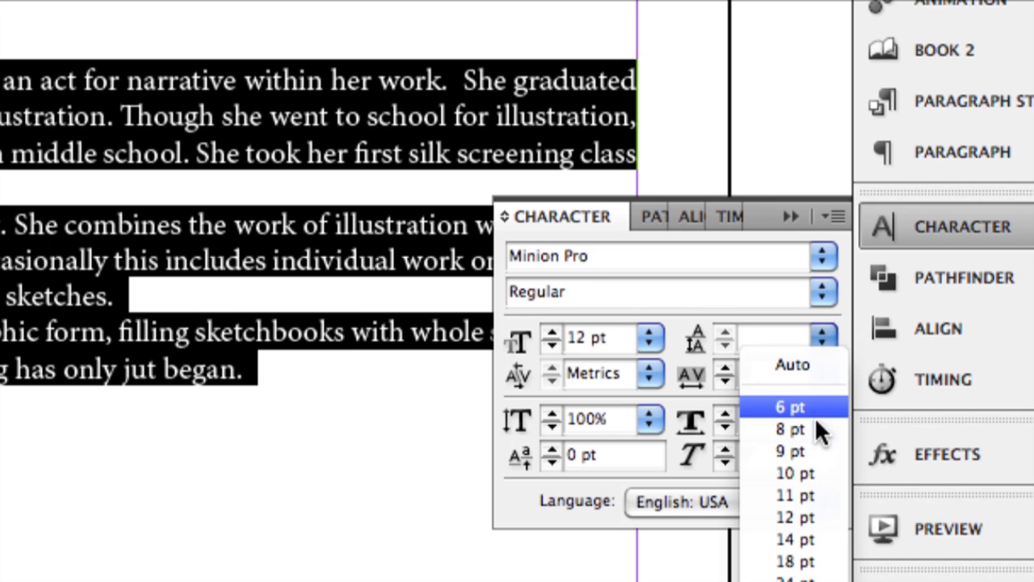
pyautogui.moveTo(811, 553)
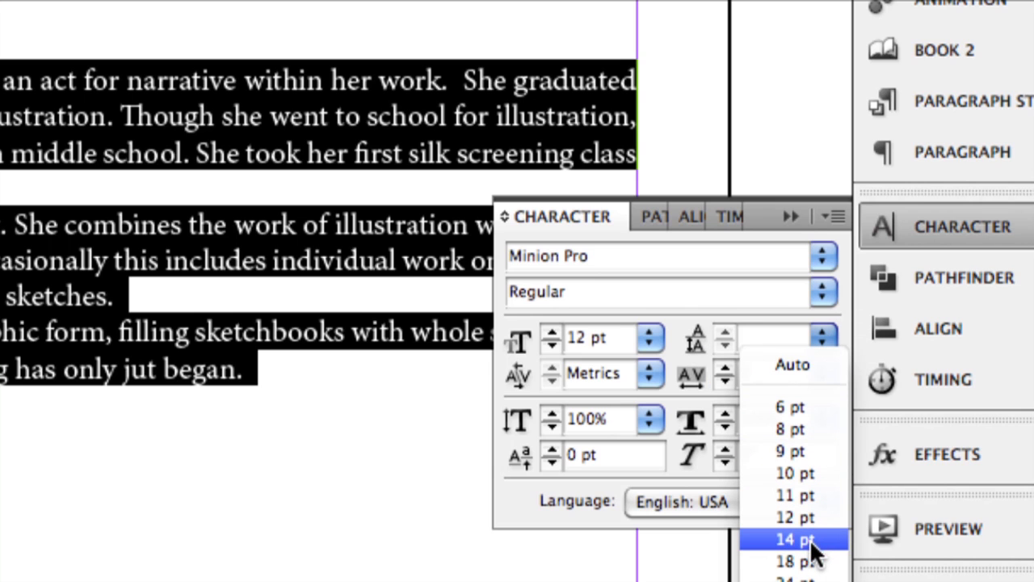
pyautogui.click(795, 540)
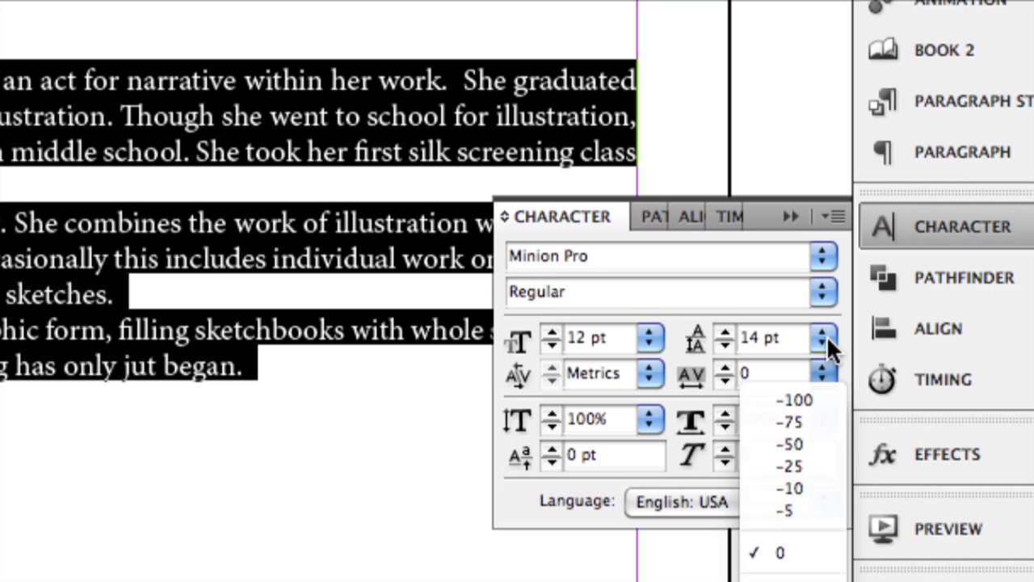
pyautogui.click(824, 338)
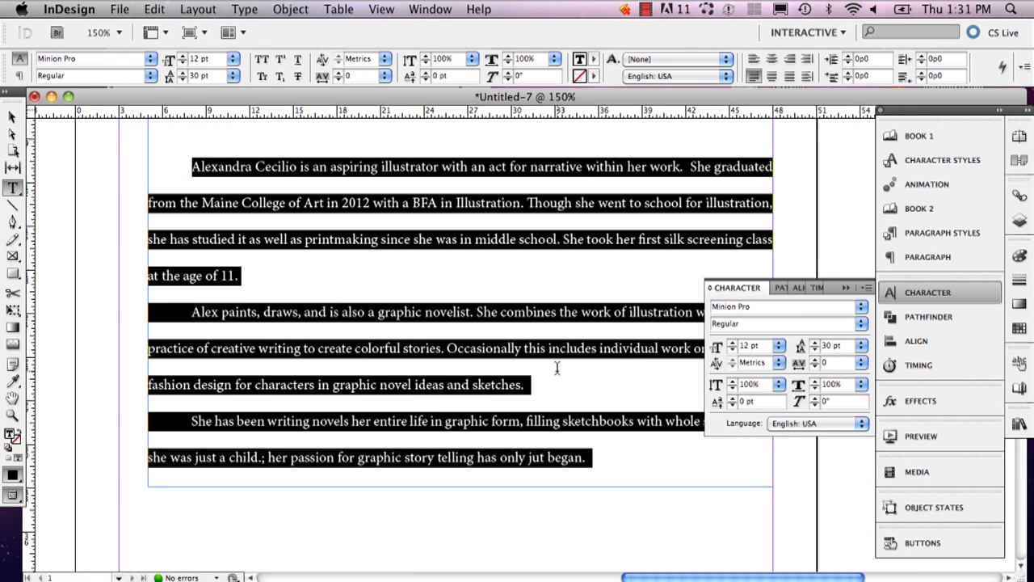
pyautogui.click(860, 345)
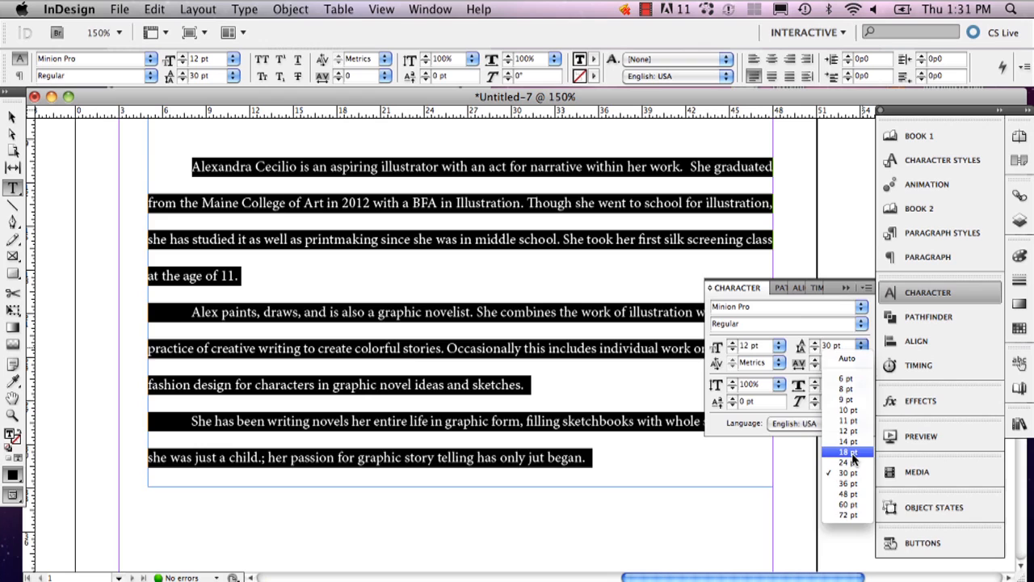
pyautogui.click(846, 450)
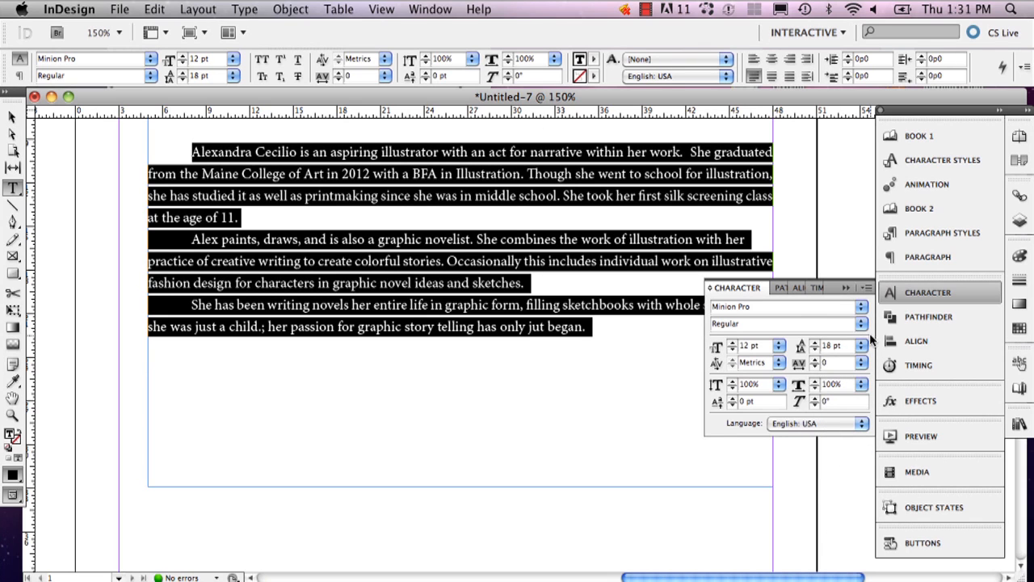
pyautogui.click(860, 346)
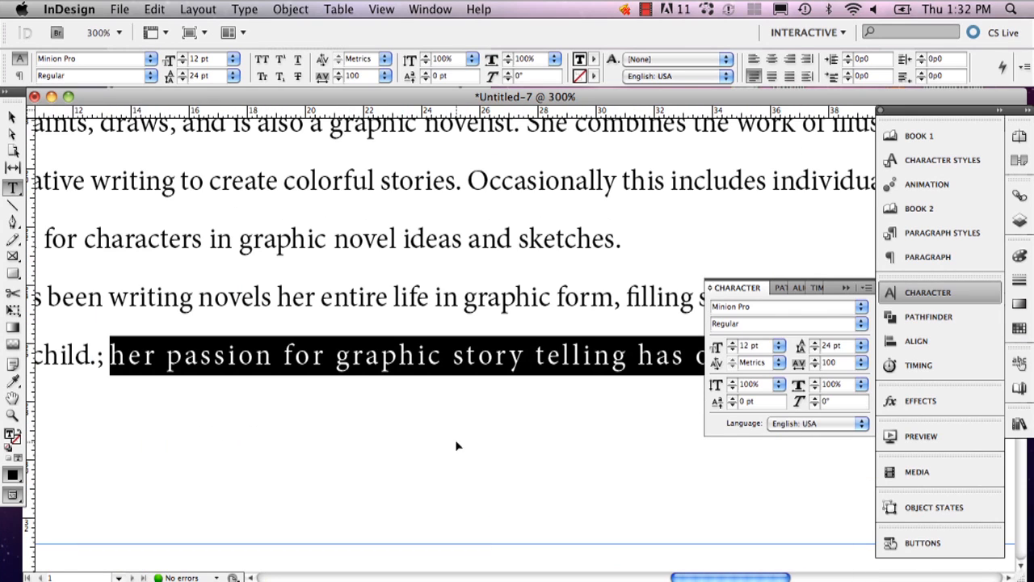
# - Spread the bio's final phrase with a tracking of 200 and deselect to review it
pyautogui.click(863, 362)
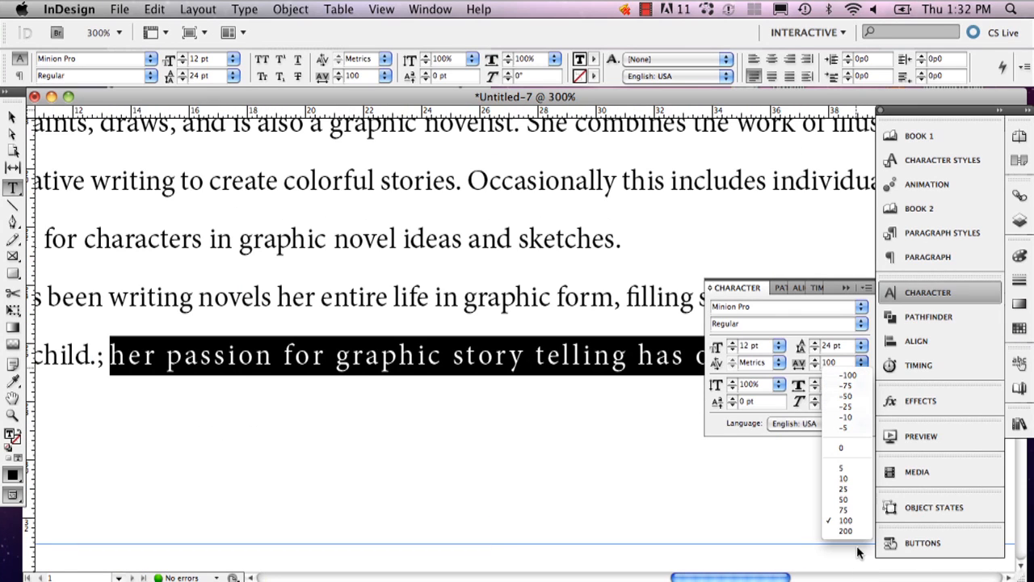
pyautogui.click(845, 530)
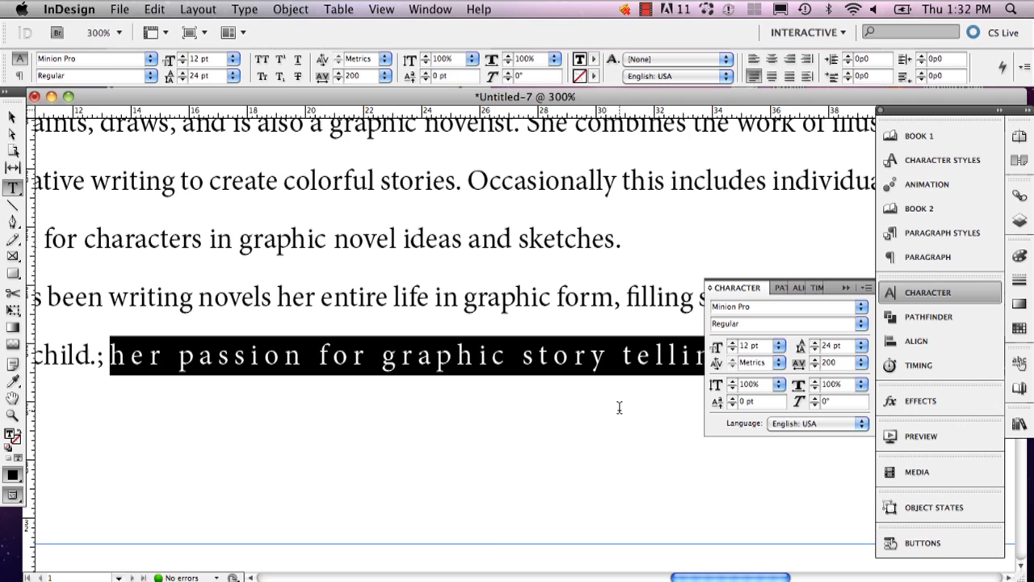
pyautogui.click(105, 32)
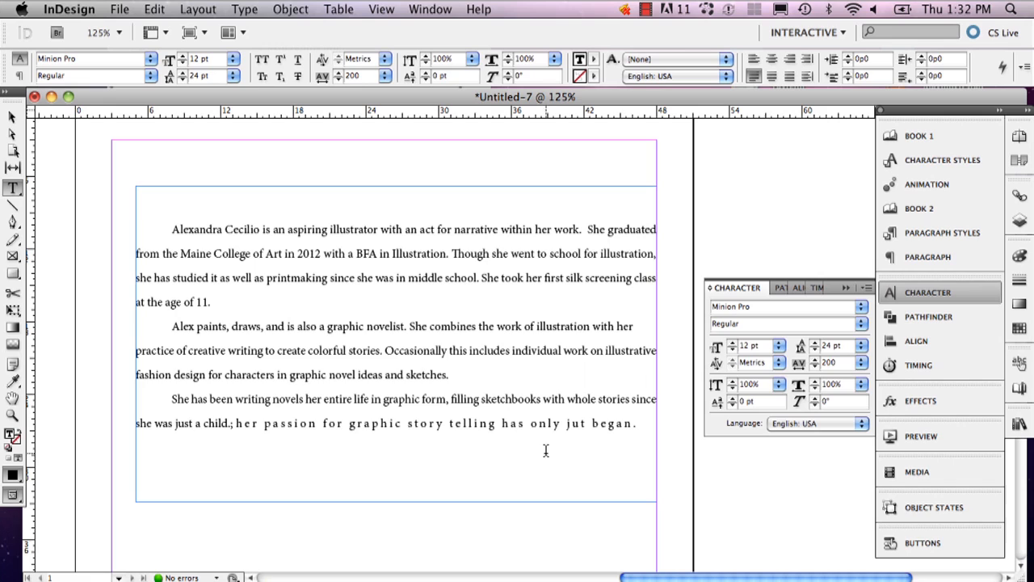
# - Reselect the final phrase from 'her passion' onward and list its tracking values
pyautogui.moveTo(396, 423); pyautogui.dragTo(643, 424)
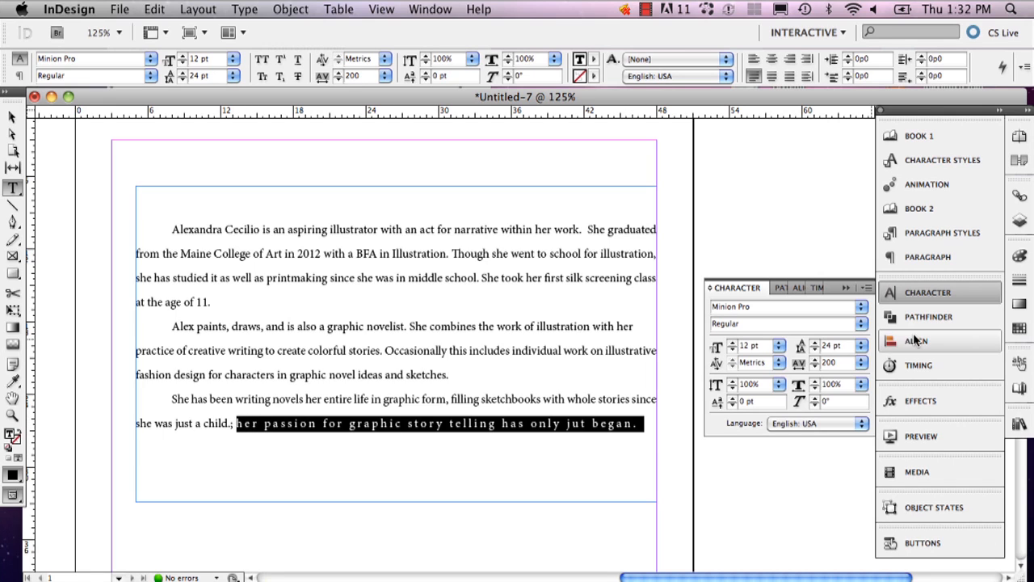
pyautogui.click(863, 362)
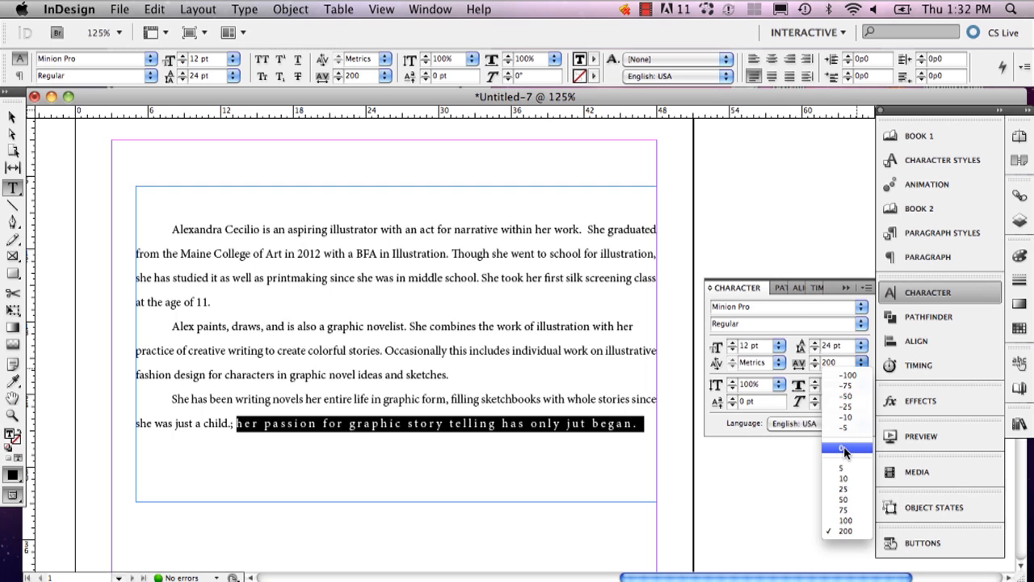